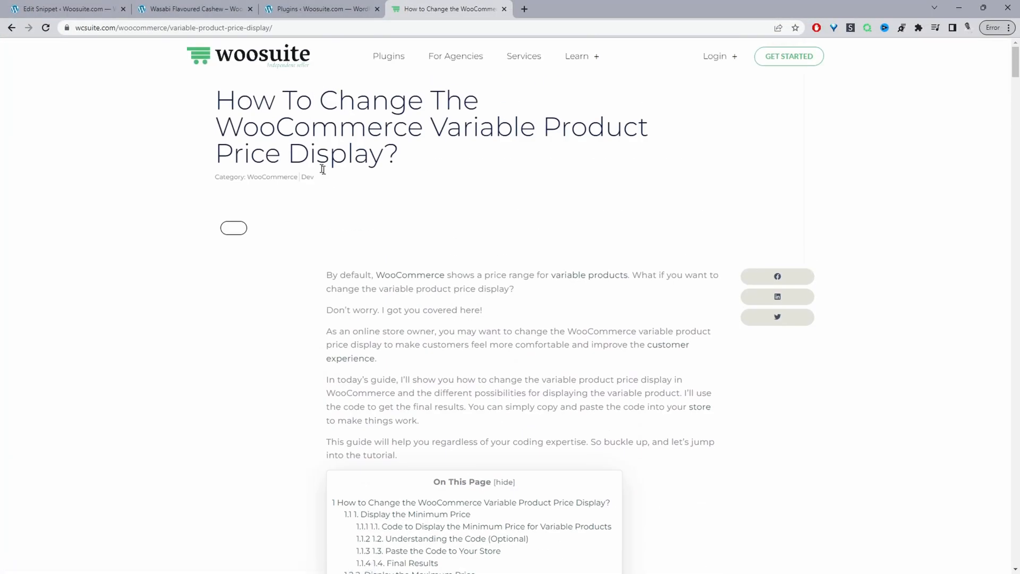
pyautogui.moveTo(385, 178)
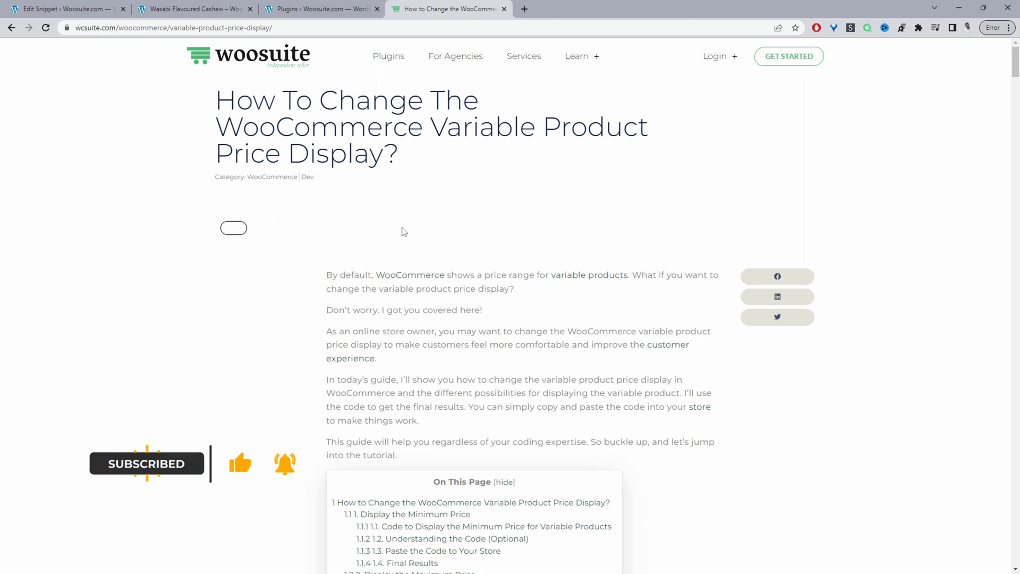
# Switch from the article to the Wasabi Flavoured Cashew product page showing $15,00
pyautogui.click(192, 9)
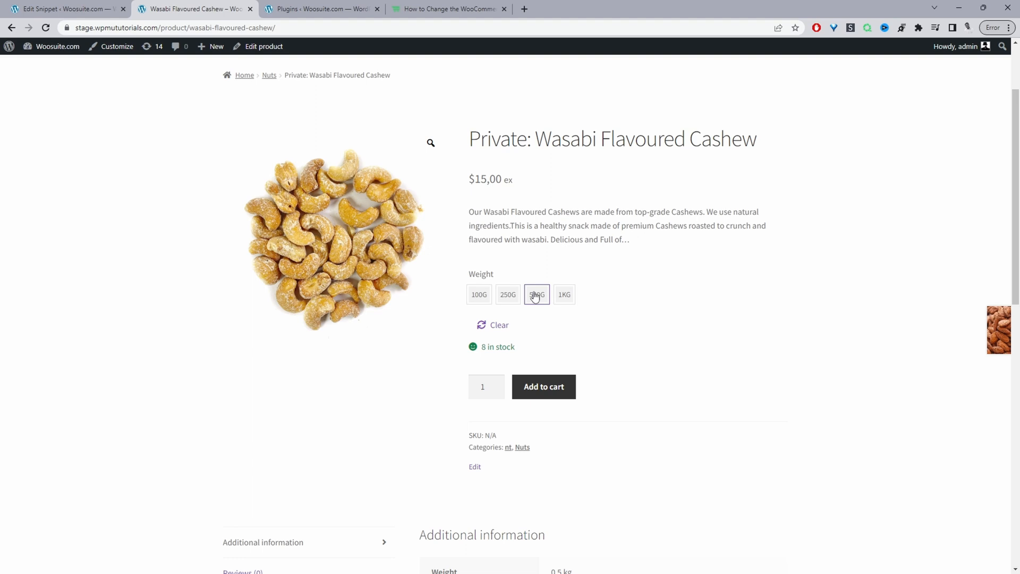
# Copy the section 1.1 minimum-price code from the article and go to the WordPress snippet editor
pyautogui.click(453, 9)
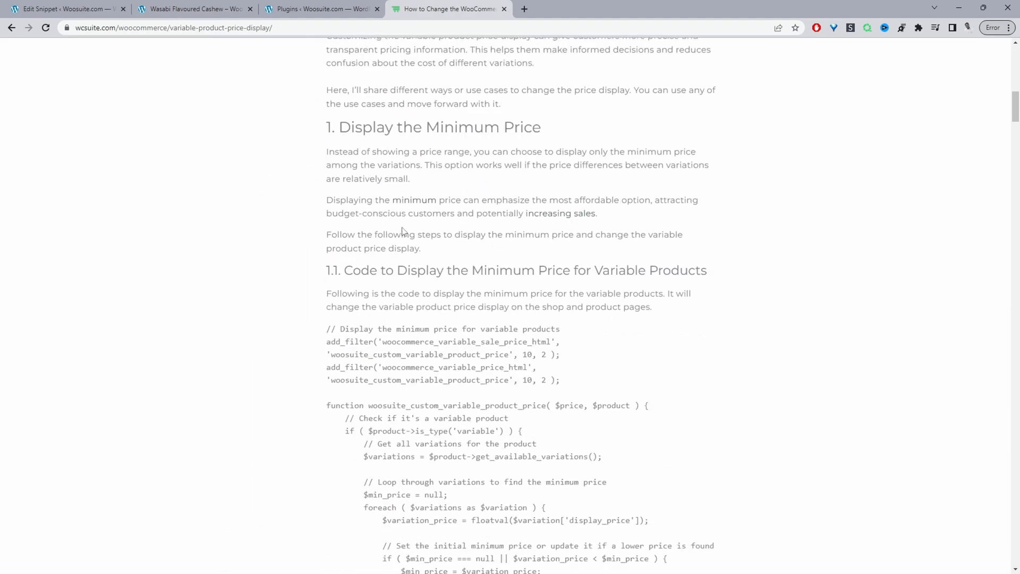
pyautogui.moveTo(453, 198)
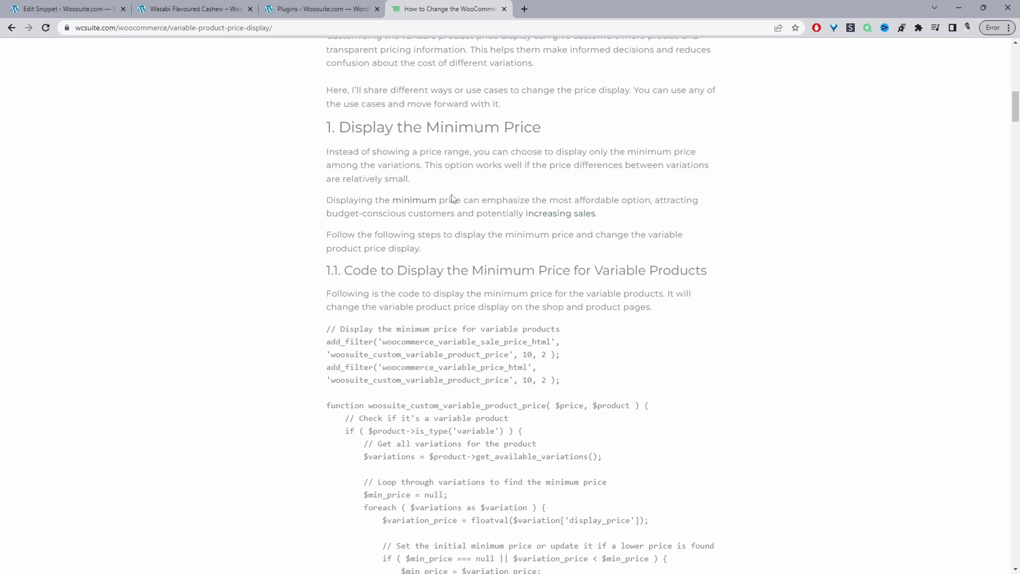
pyautogui.scroll(-3)
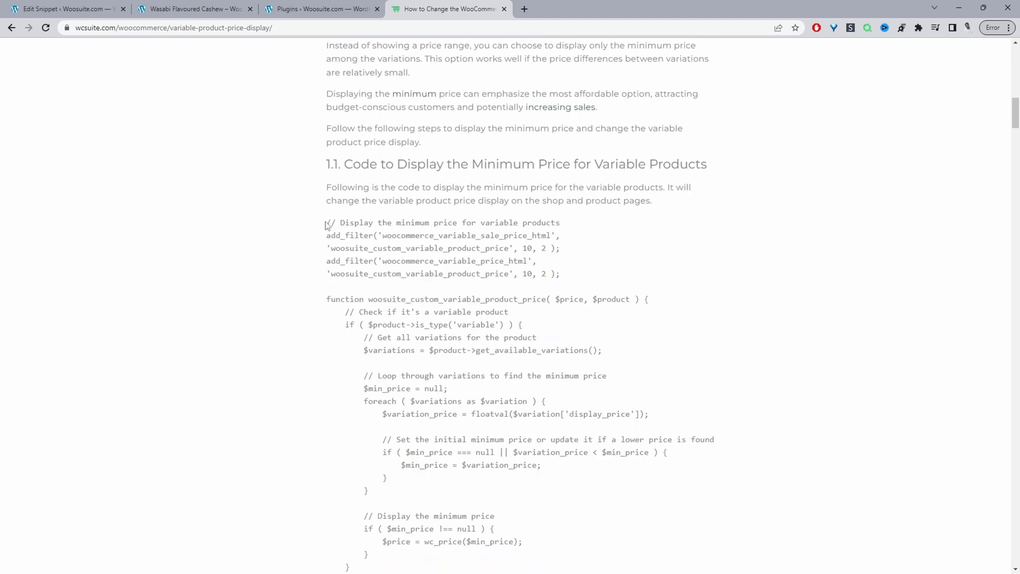
pyautogui.rightClick(459, 321)
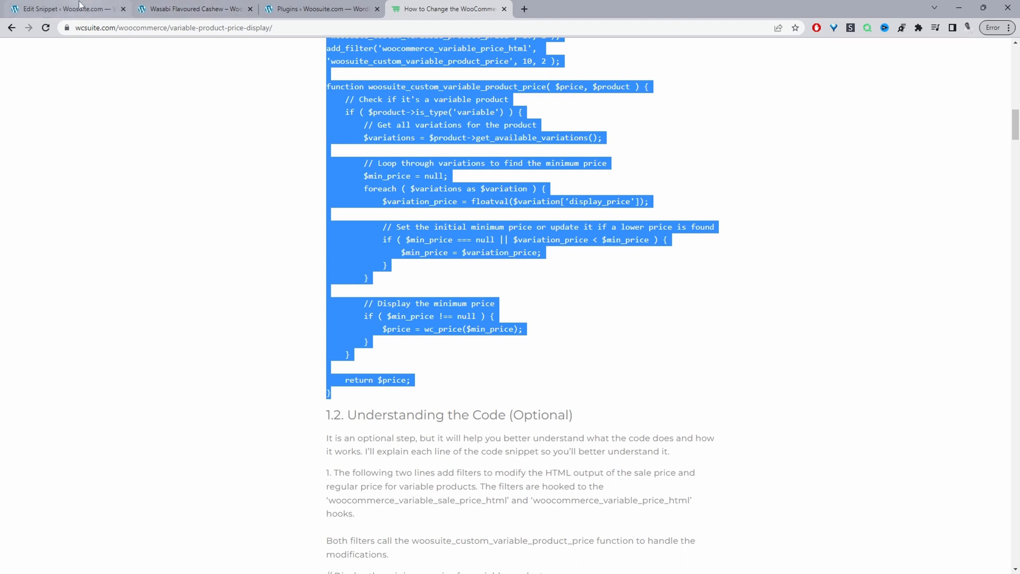
pyautogui.click(64, 10)
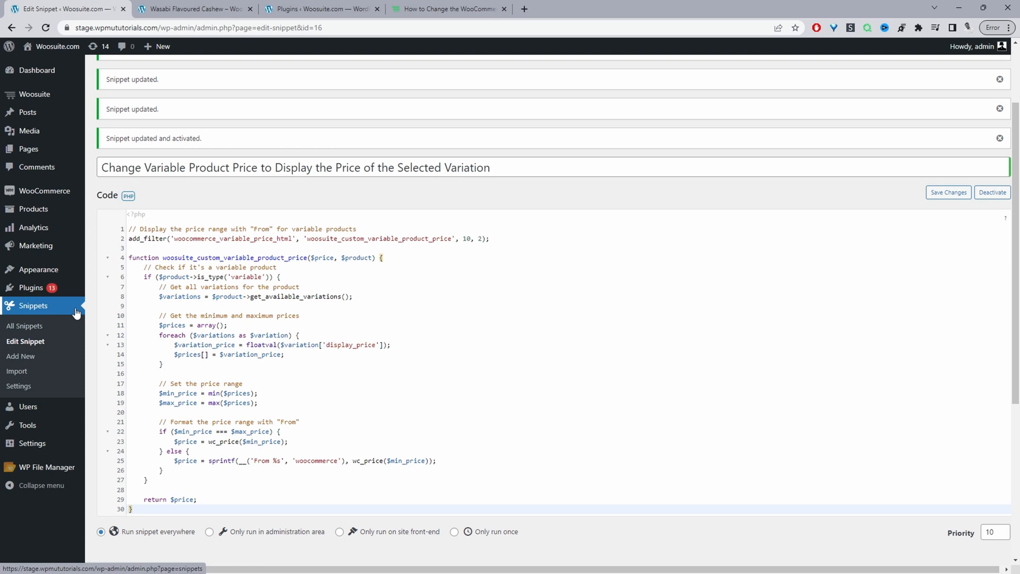
pyautogui.moveTo(46, 310)
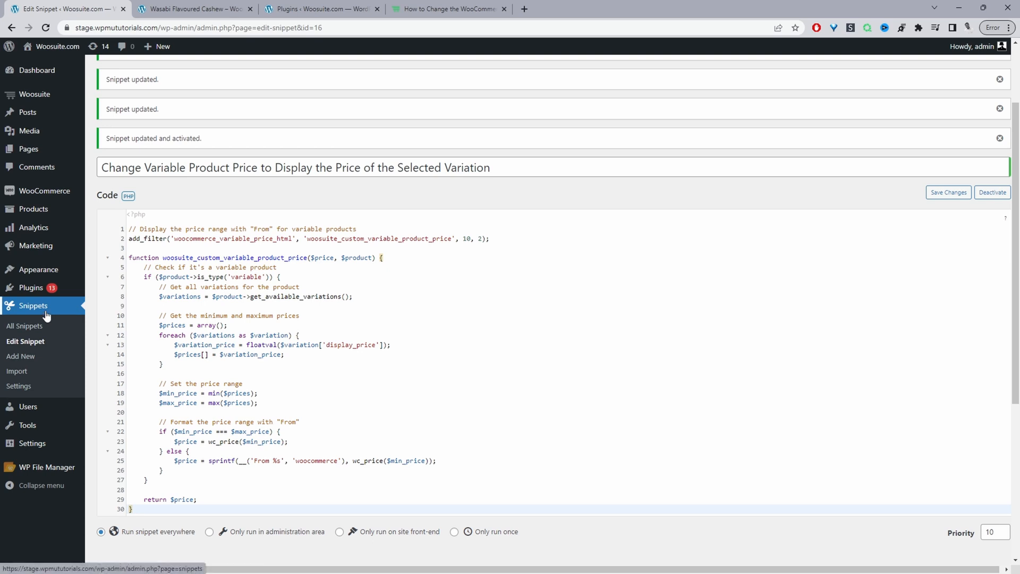
pyautogui.moveTo(27, 361)
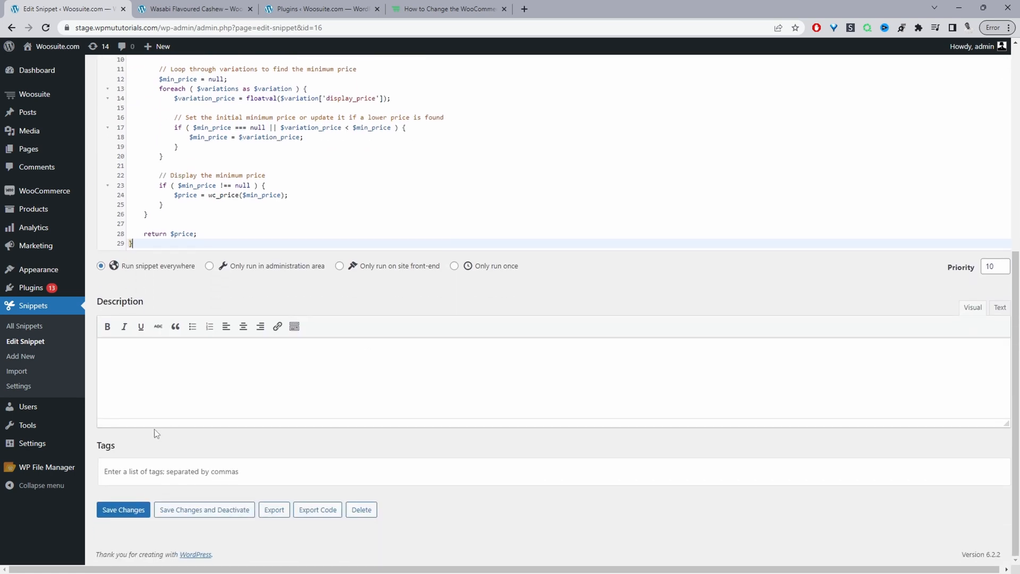
# Save the snippet with the pasted minimum-price code and return to the cashew product page
pyautogui.click(123, 510)
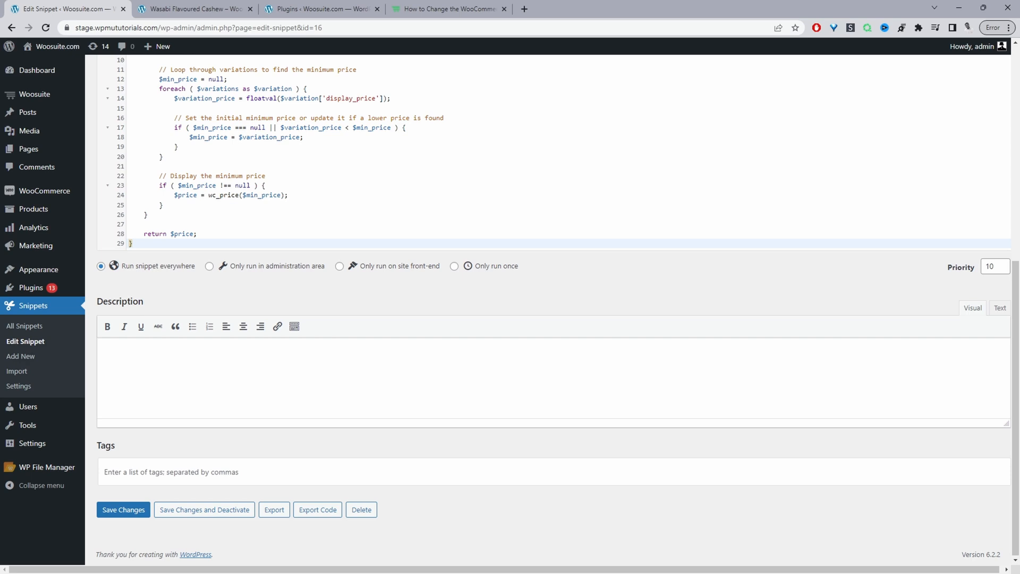
pyautogui.moveTo(276, 326)
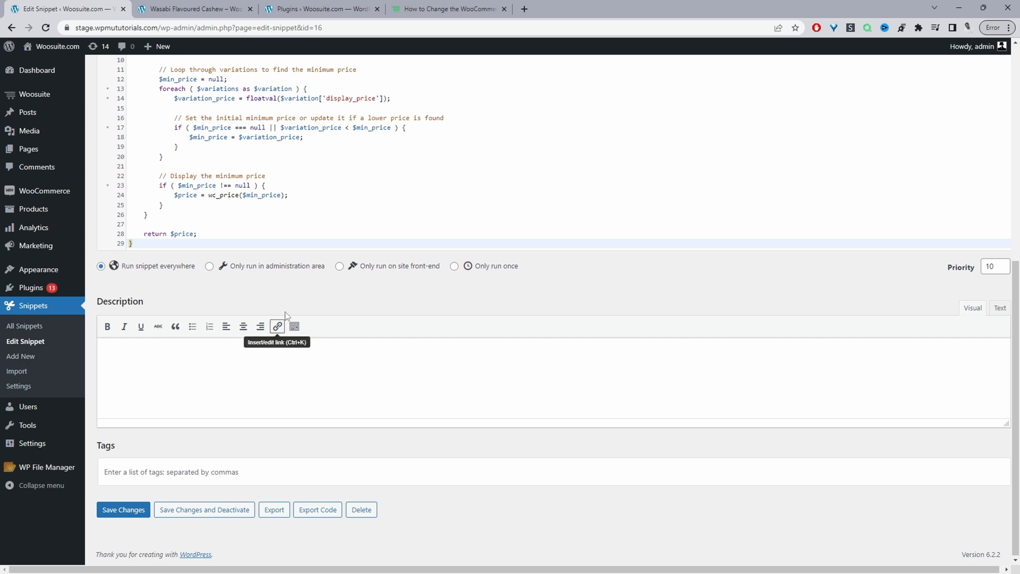
pyautogui.click(191, 8)
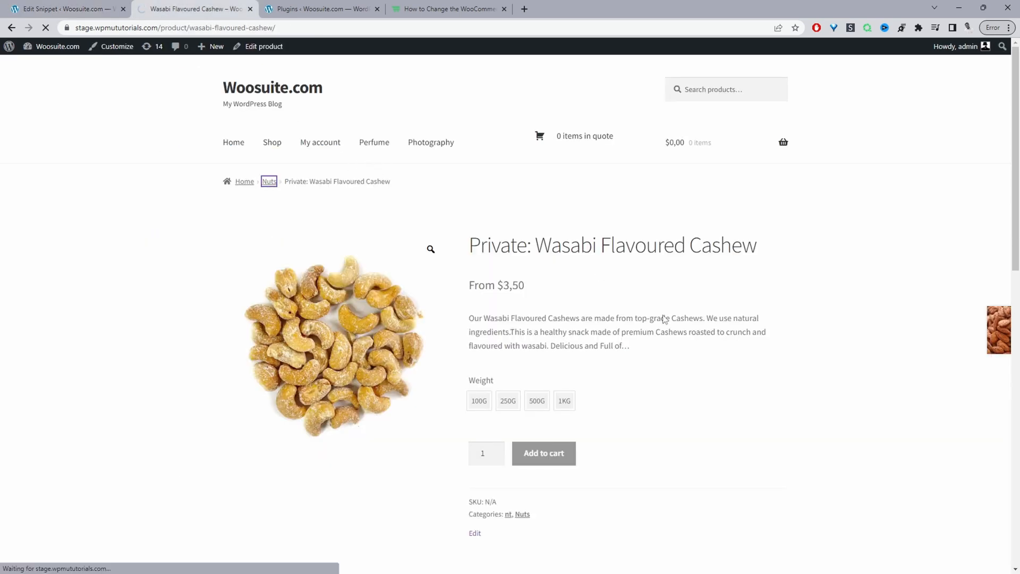
# Confirm the Nuts listing and cashew page show $3,50 for both 250G and 100G weights
pyautogui.click(269, 180)
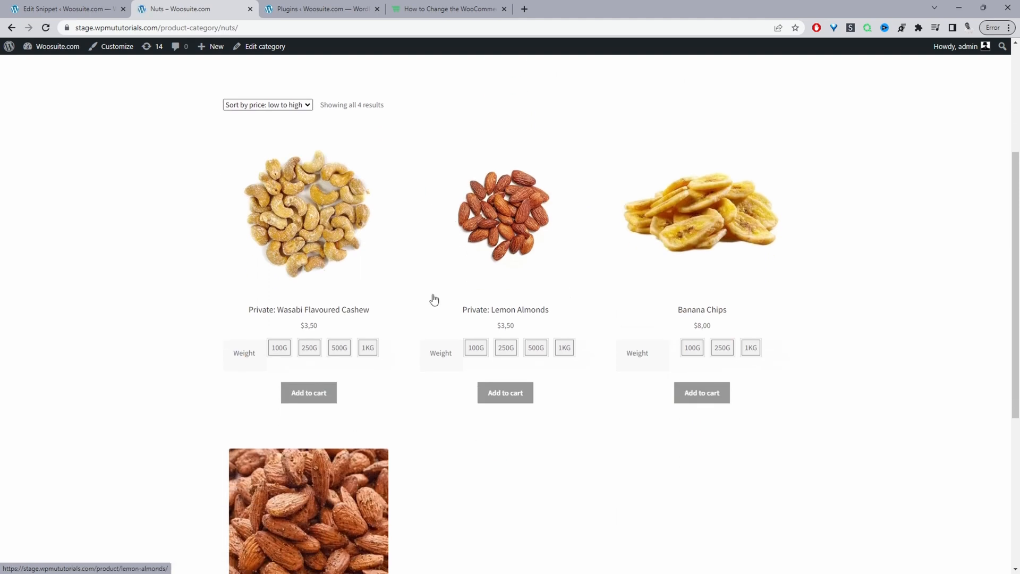
pyautogui.moveTo(488, 302)
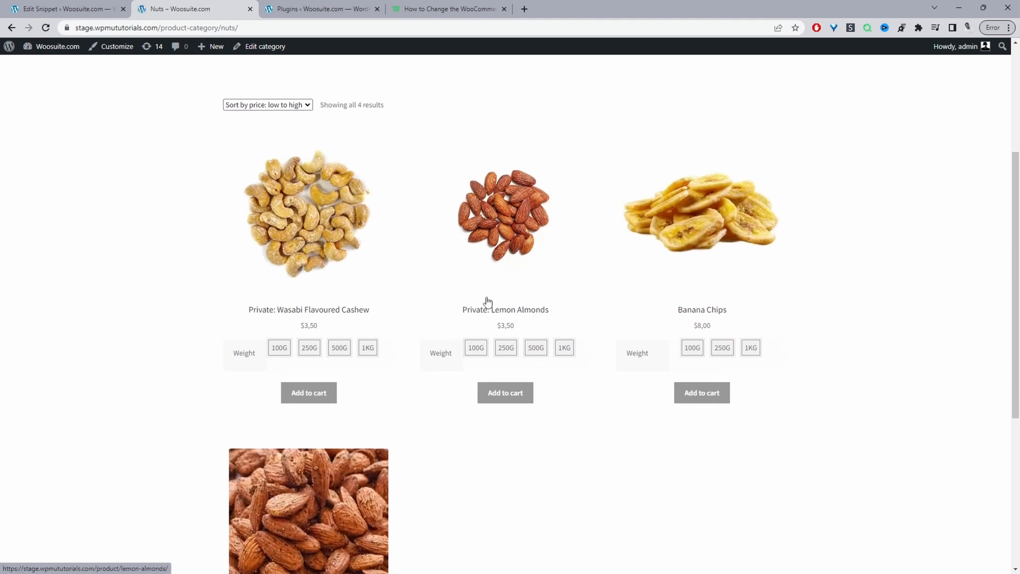
pyautogui.moveTo(298, 231)
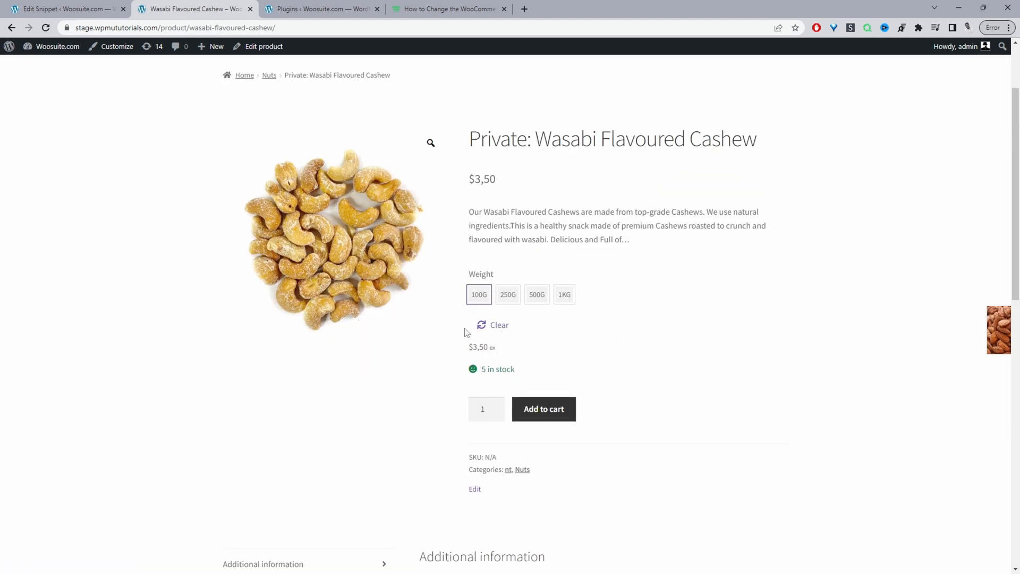
pyautogui.click(508, 294)
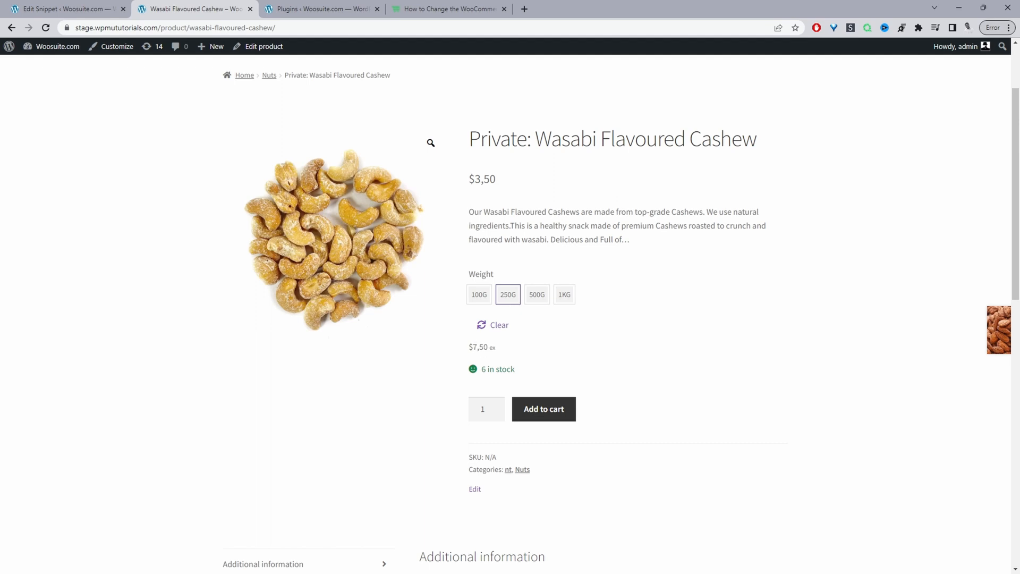
pyautogui.click(478, 295)
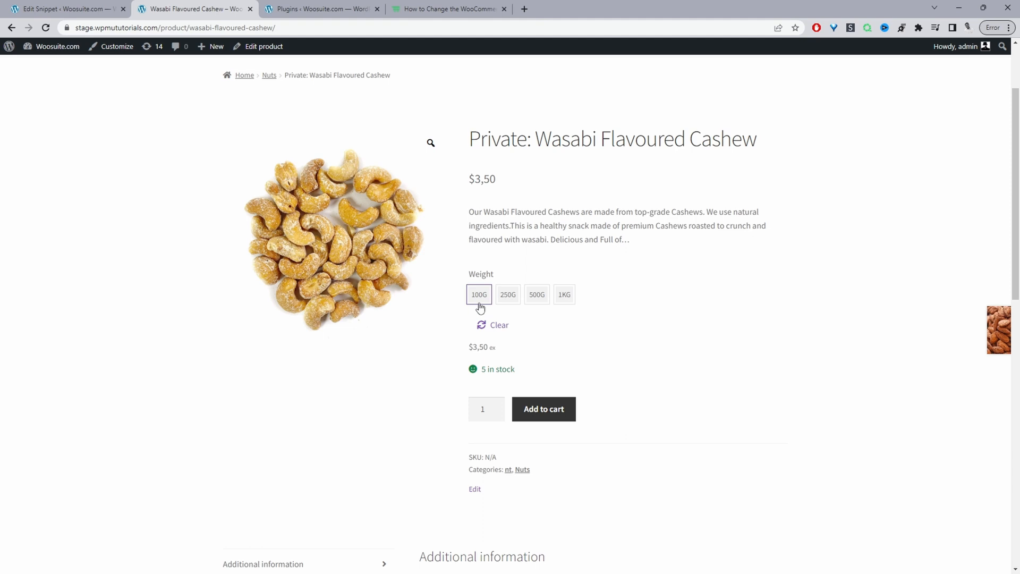
pyautogui.click(448, 8)
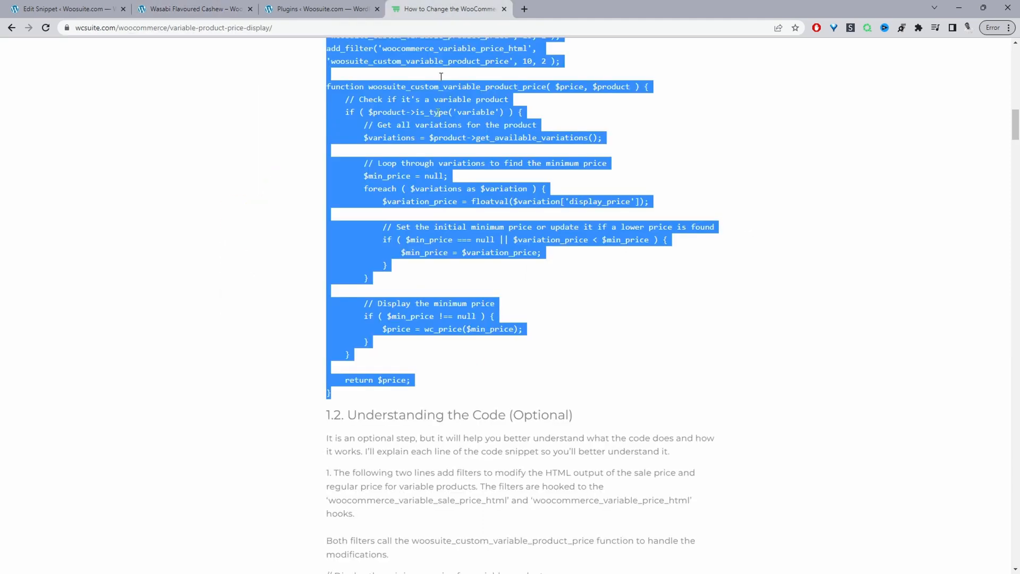
# Locate and copy the section 2.1 maximum-price code, then return to the snippet editor
pyautogui.scroll(-3)
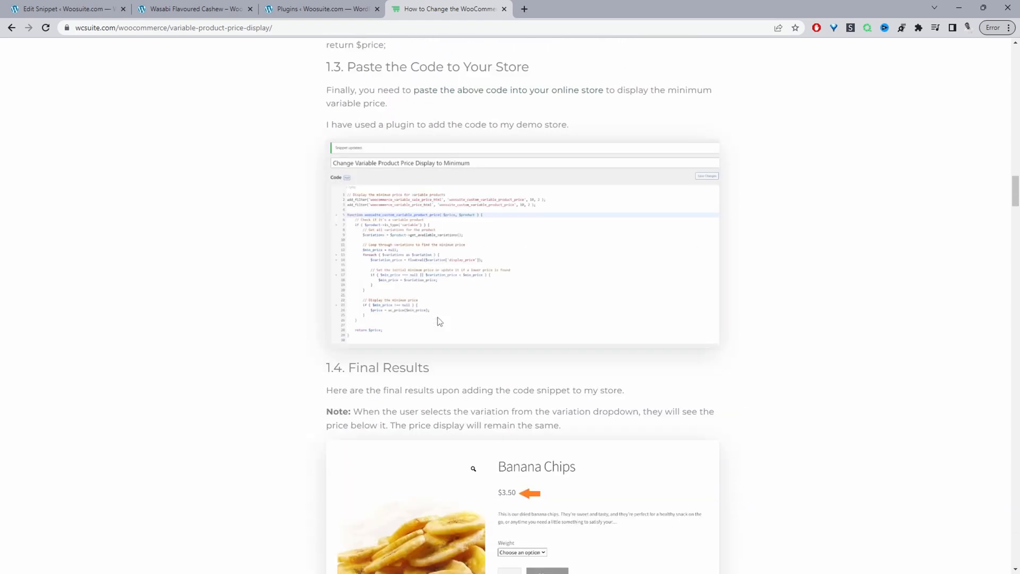
pyautogui.scroll(3)
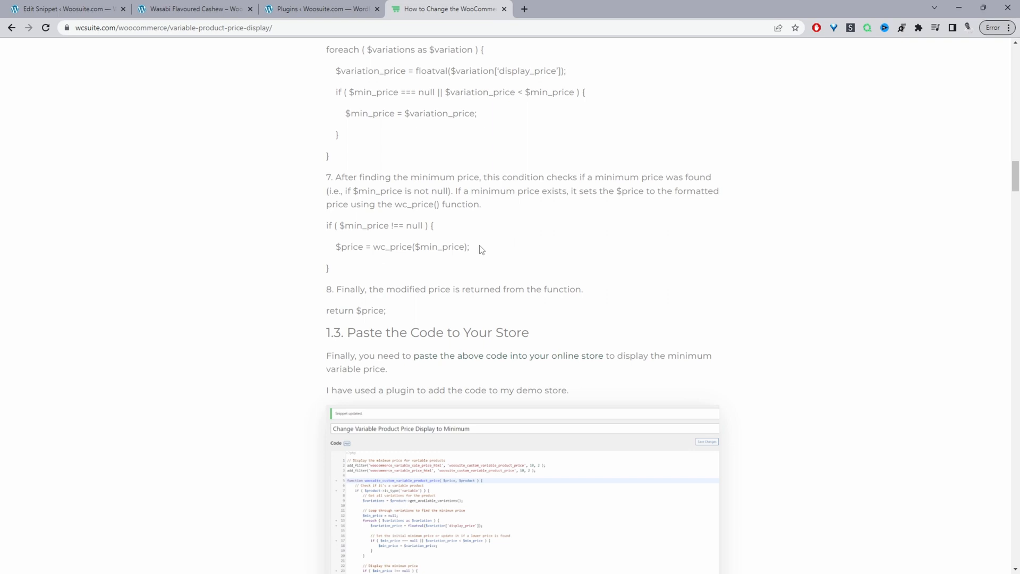
pyautogui.moveTo(469, 259)
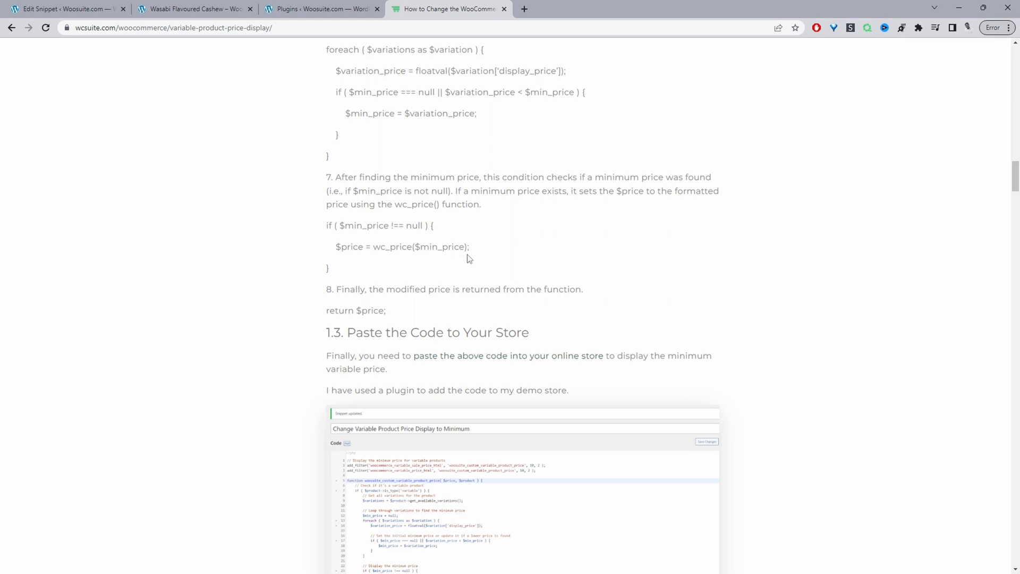
pyautogui.scroll(-3)
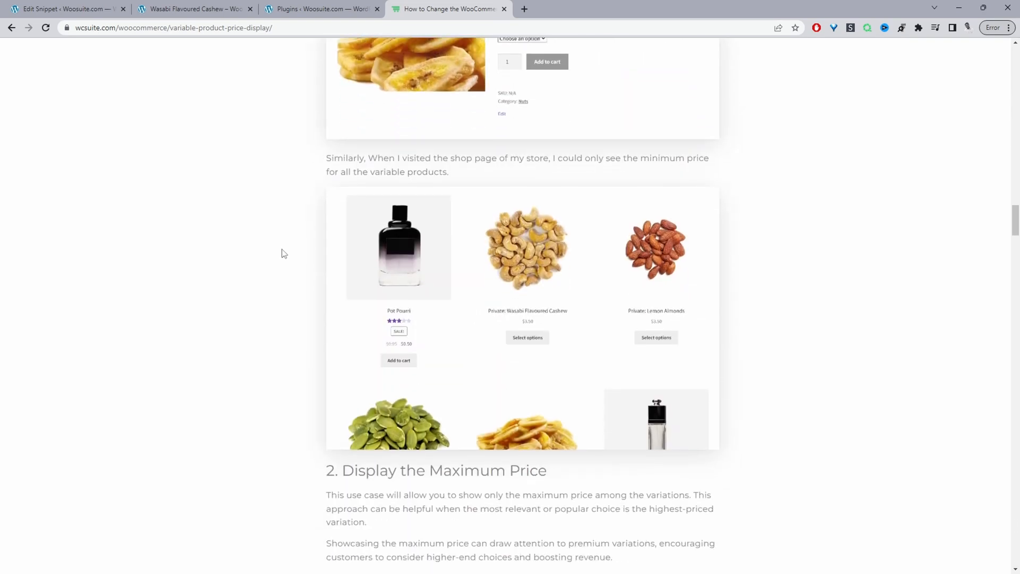
pyautogui.scroll(-3)
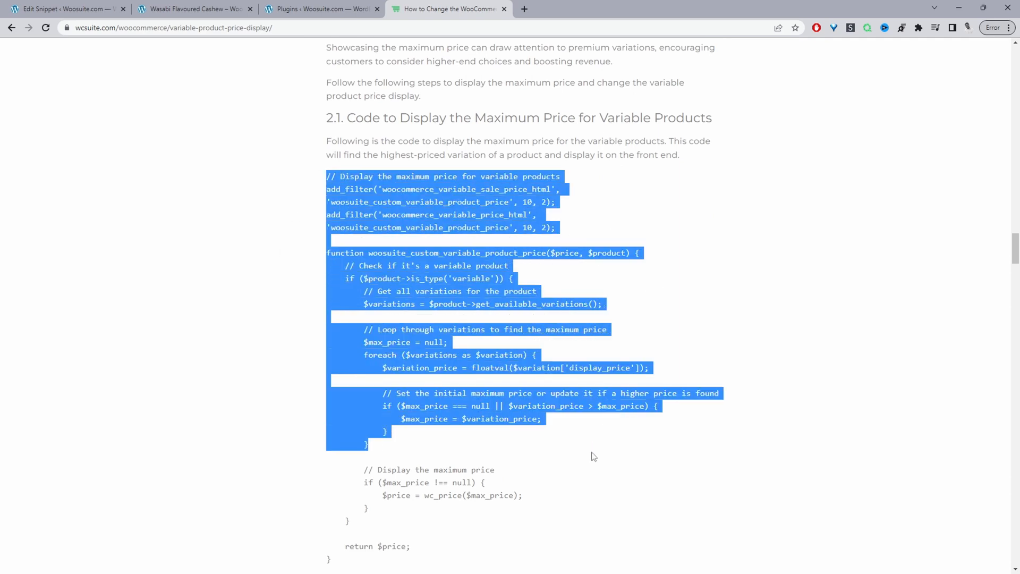
pyautogui.scroll(-3)
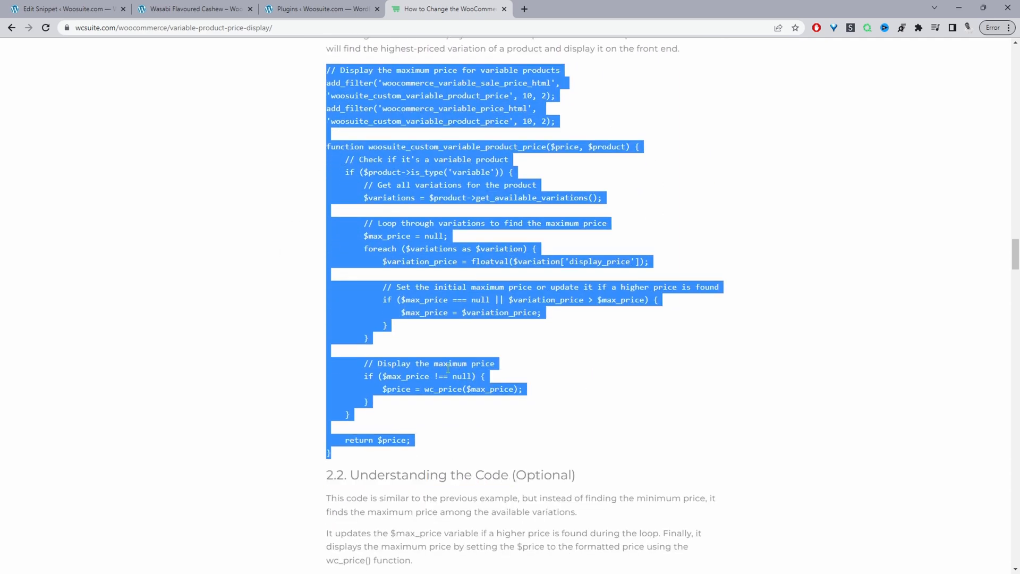
pyautogui.click(69, 10)
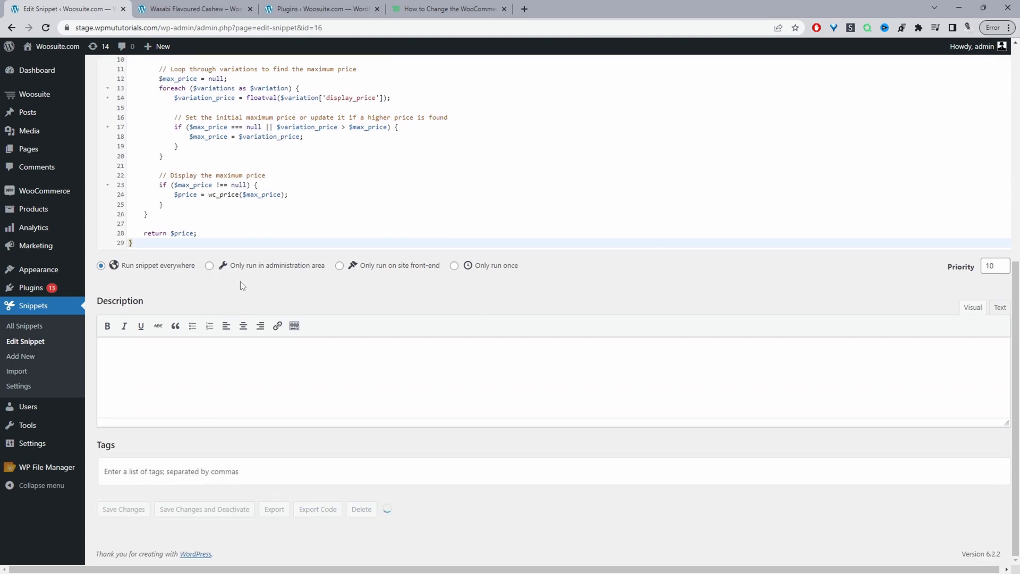
# Check the cashew product page now shows the single $30,00 maximum price
pyautogui.click(198, 9)
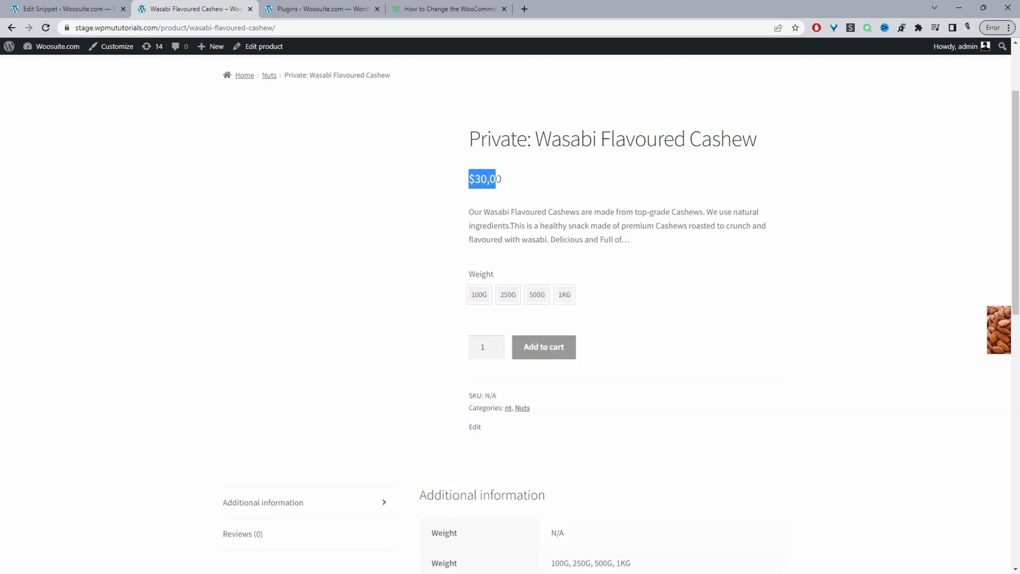
pyautogui.moveTo(168, 100)
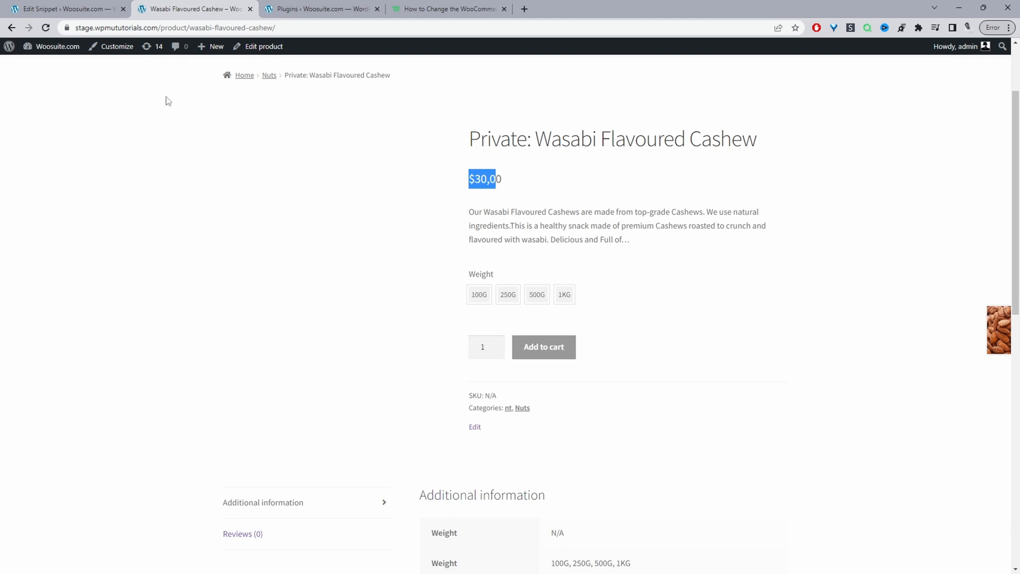
pyautogui.moveTo(423, 8)
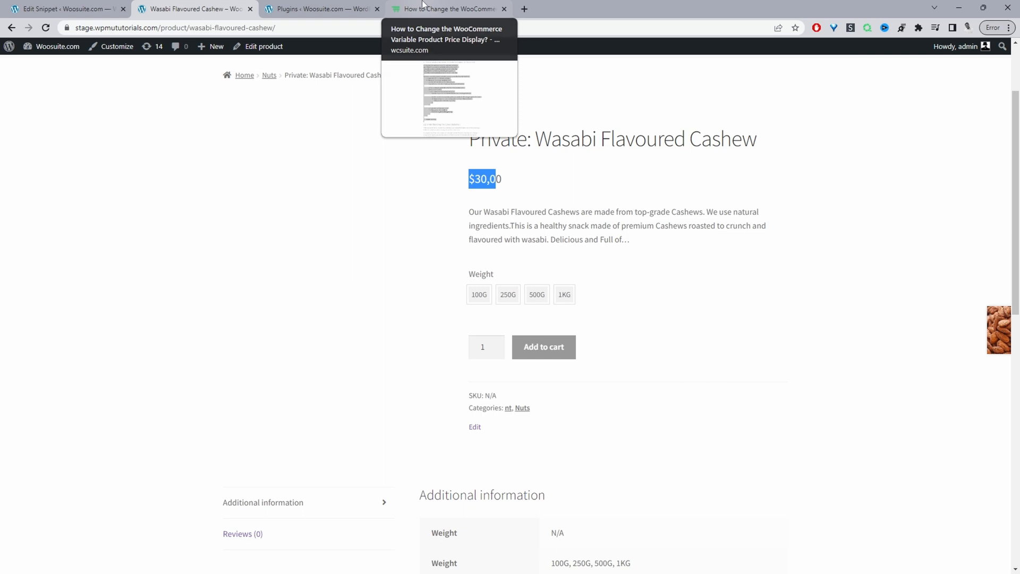
# Copy the section 3.1 "From" price-range code from the article for the snippet
pyautogui.click(447, 9)
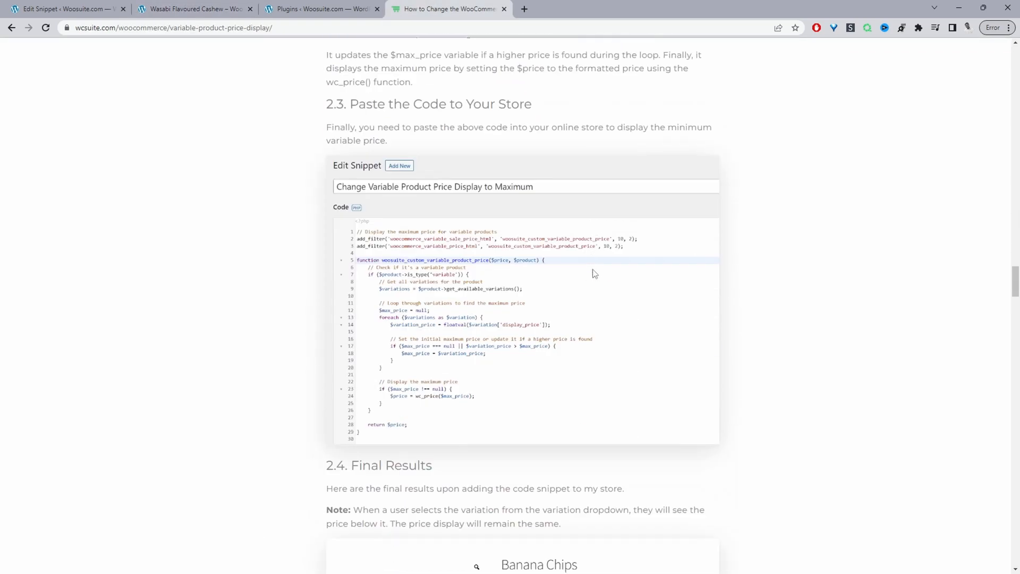
pyautogui.scroll(-3)
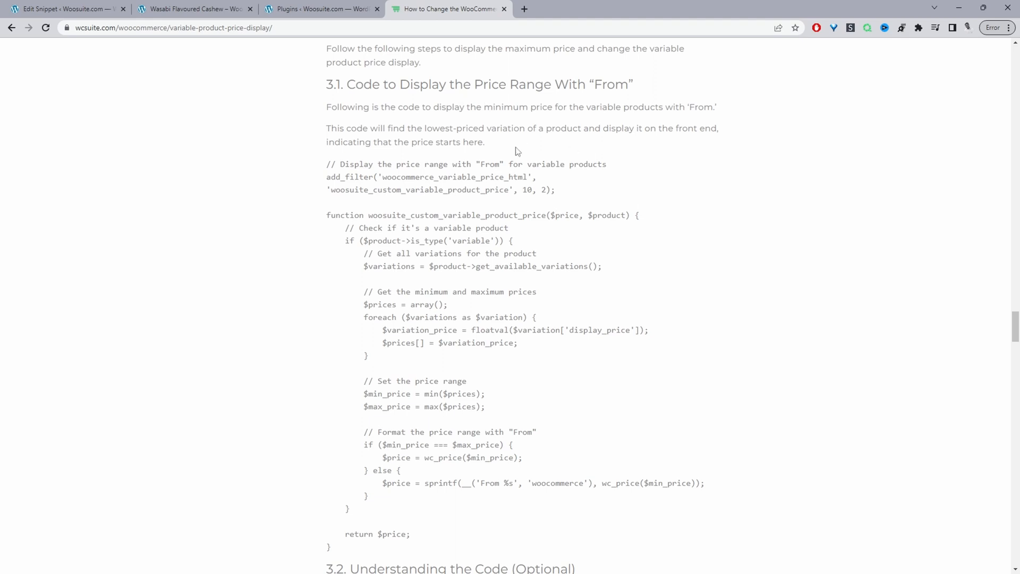
pyautogui.moveTo(325, 176)
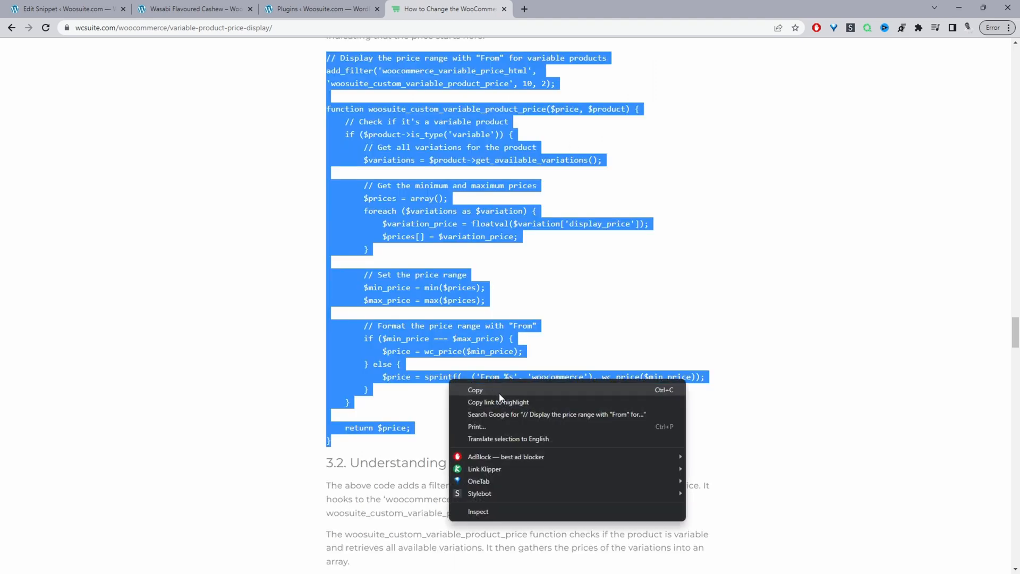
pyautogui.click(63, 8)
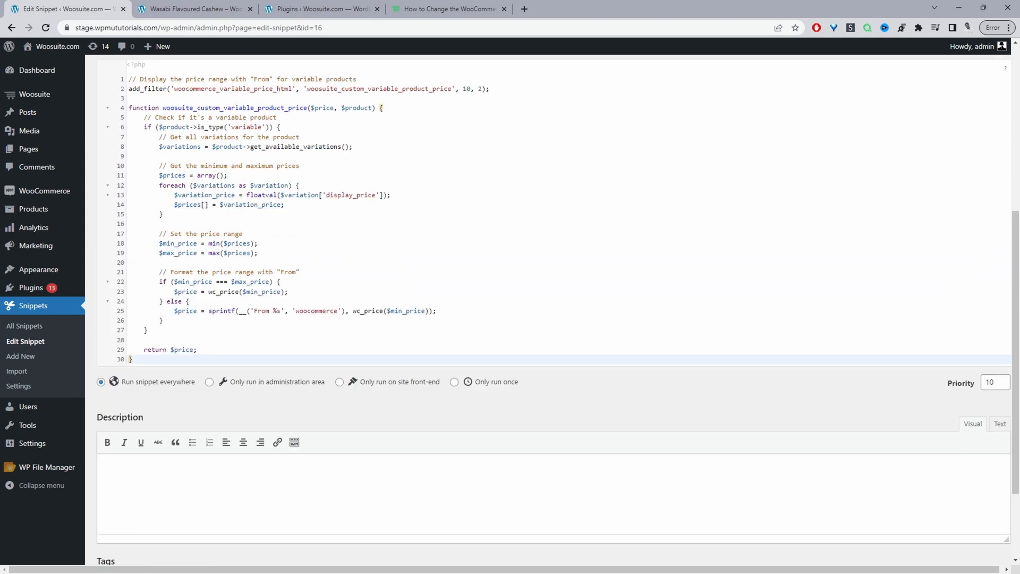
# Save the snippet with the pasted "From" price-range code and view the cashew product page
pyautogui.click(255, 311)
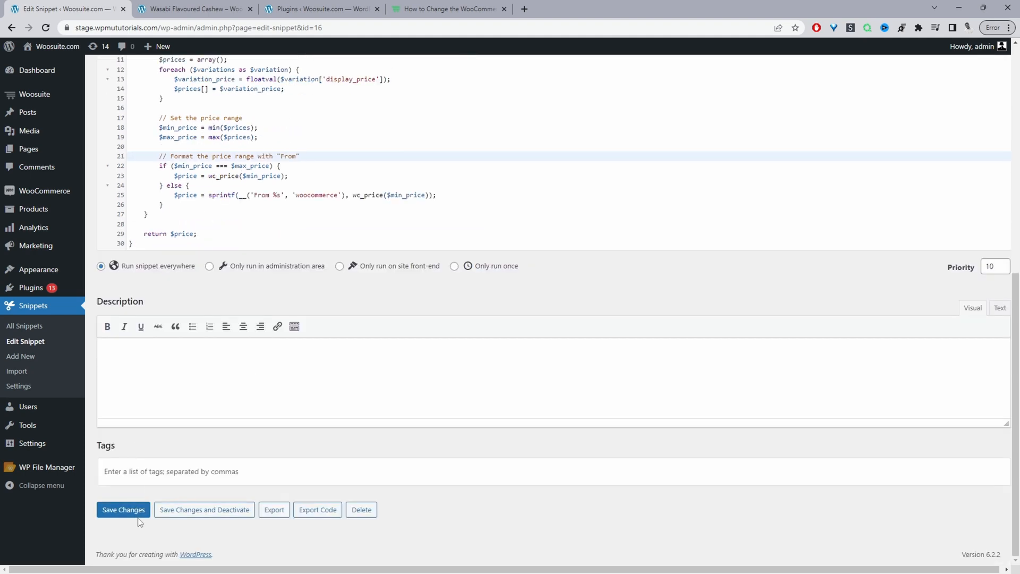
pyautogui.click(123, 510)
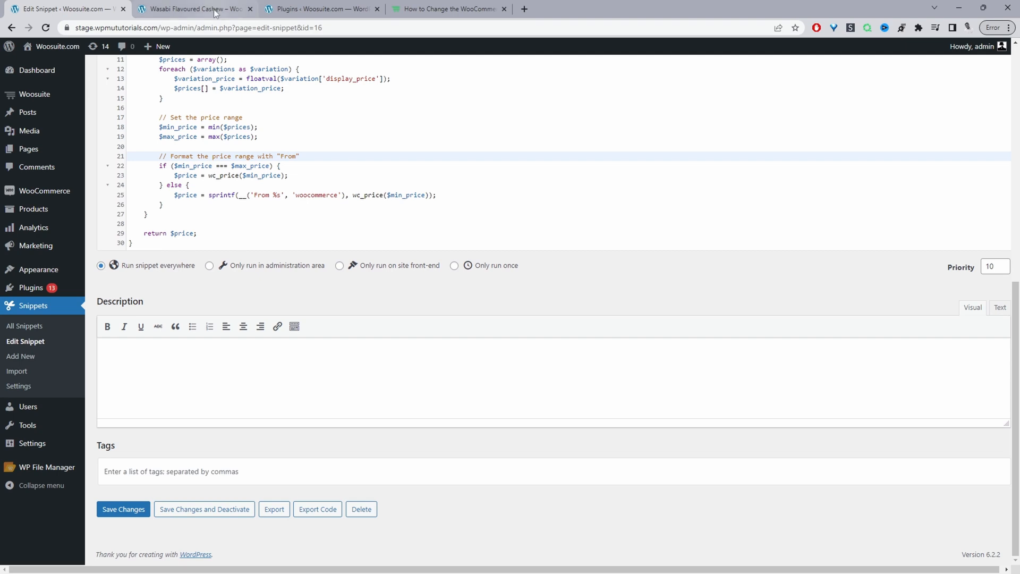
pyautogui.click(193, 8)
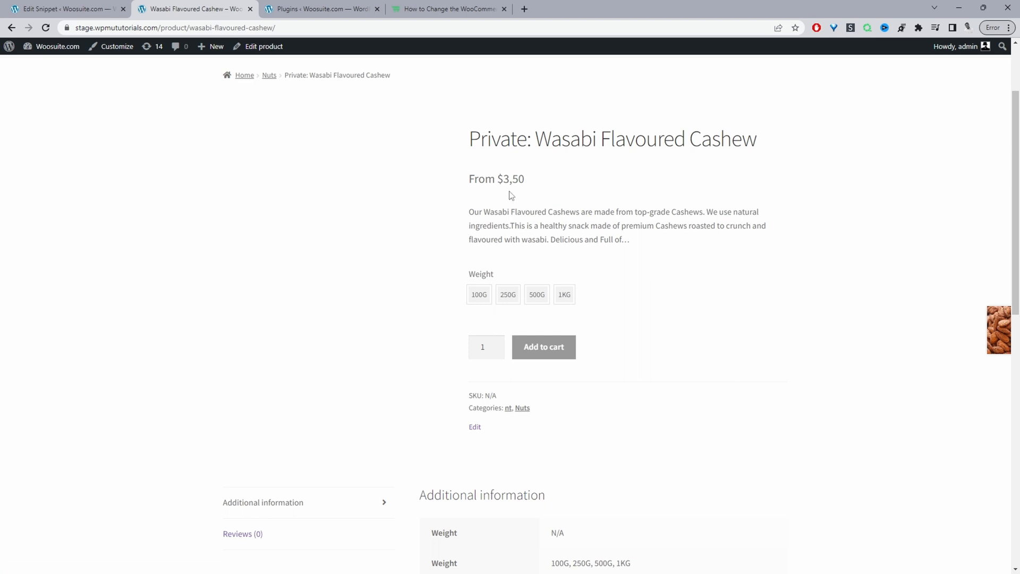
pyautogui.moveTo(510, 196)
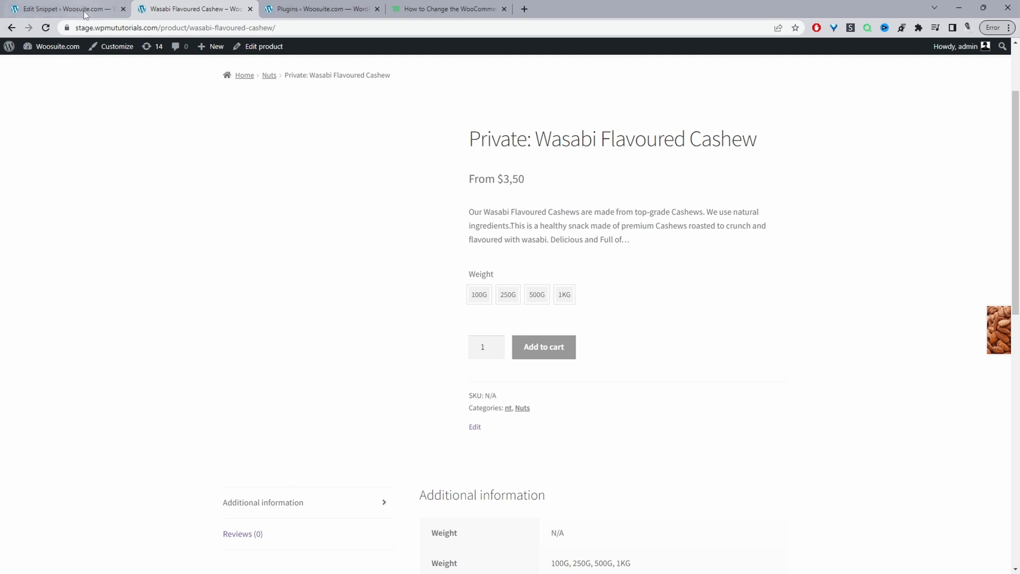
# Edit the 'From %s' prefix to "From blah blah", save, and see "From blah blah $3,50" on the product
pyautogui.click(63, 9)
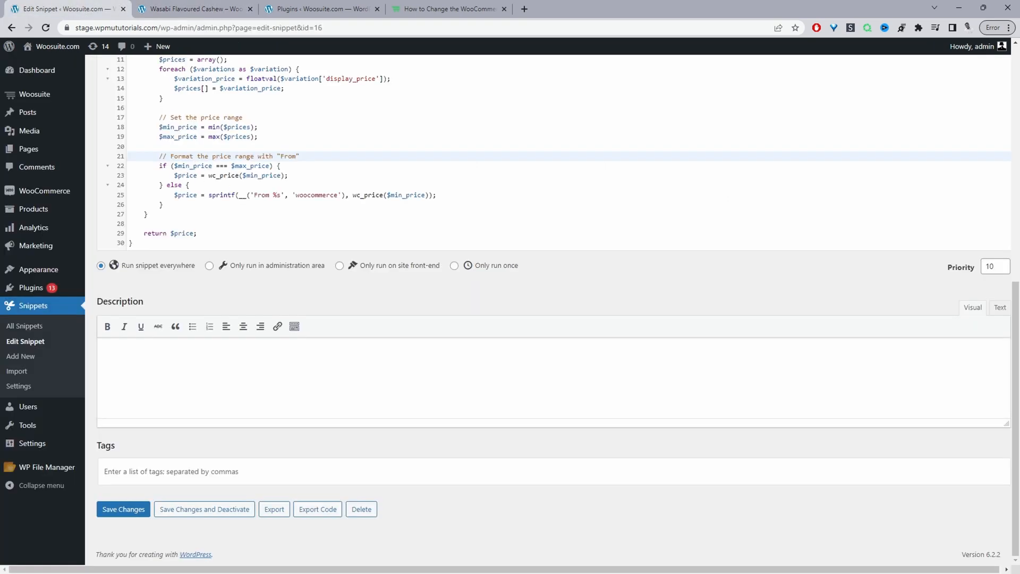
pyautogui.click(270, 195)
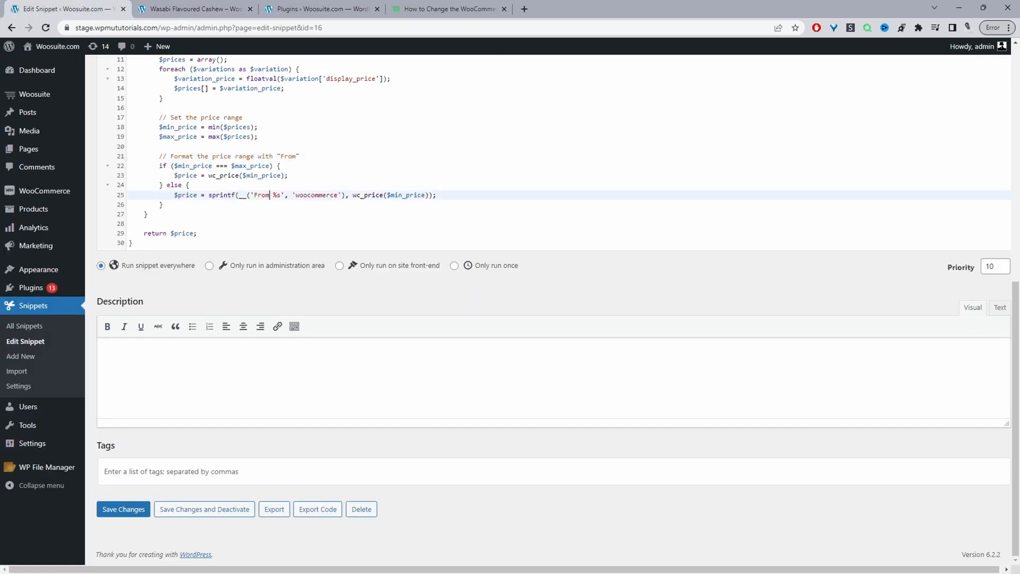
pyautogui.click(191, 9)
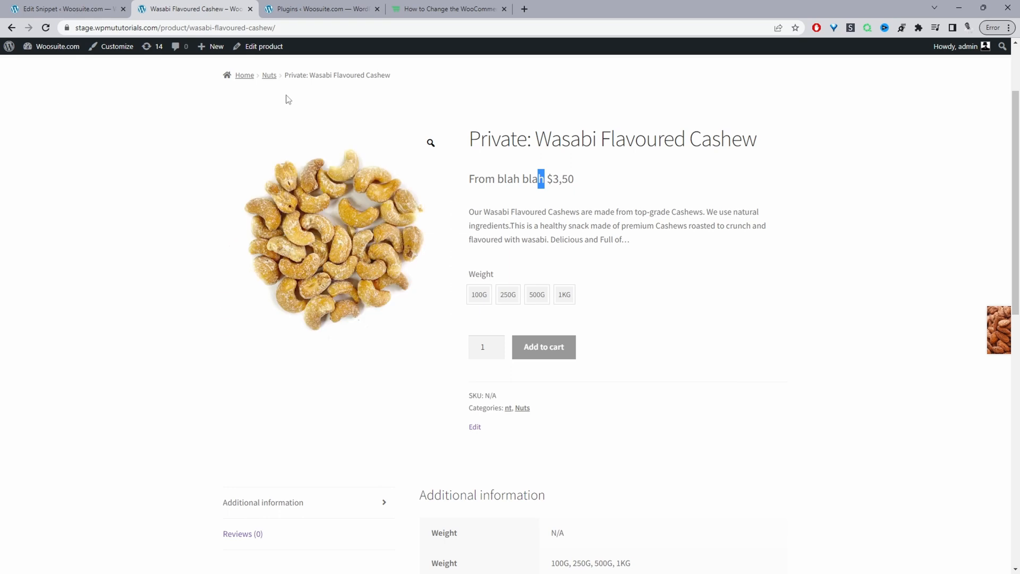
pyautogui.click(453, 8)
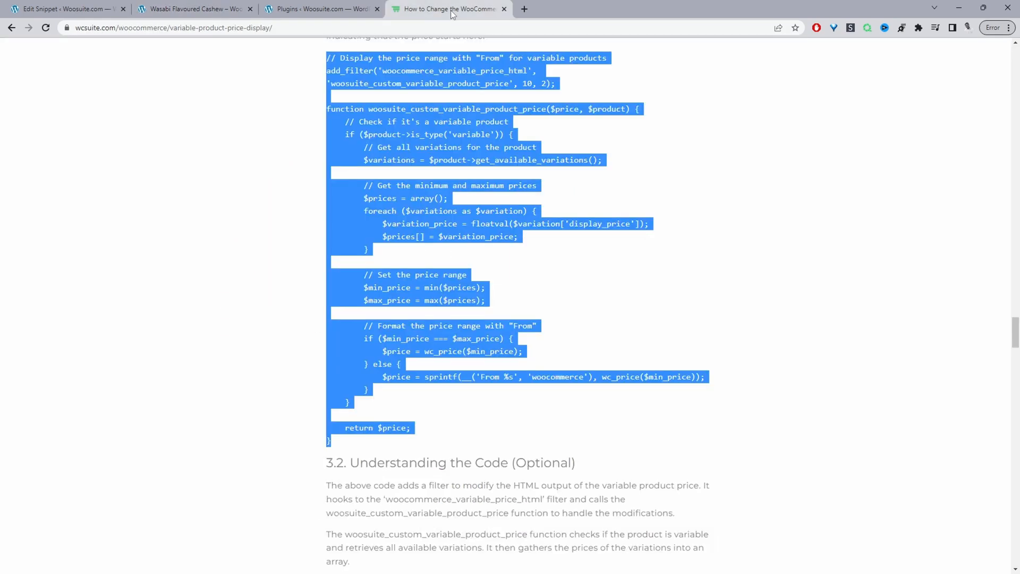
# Scroll to the section 4.1 selected-variation price code and return to the snippet editor to clear its code
pyautogui.scroll(-3)
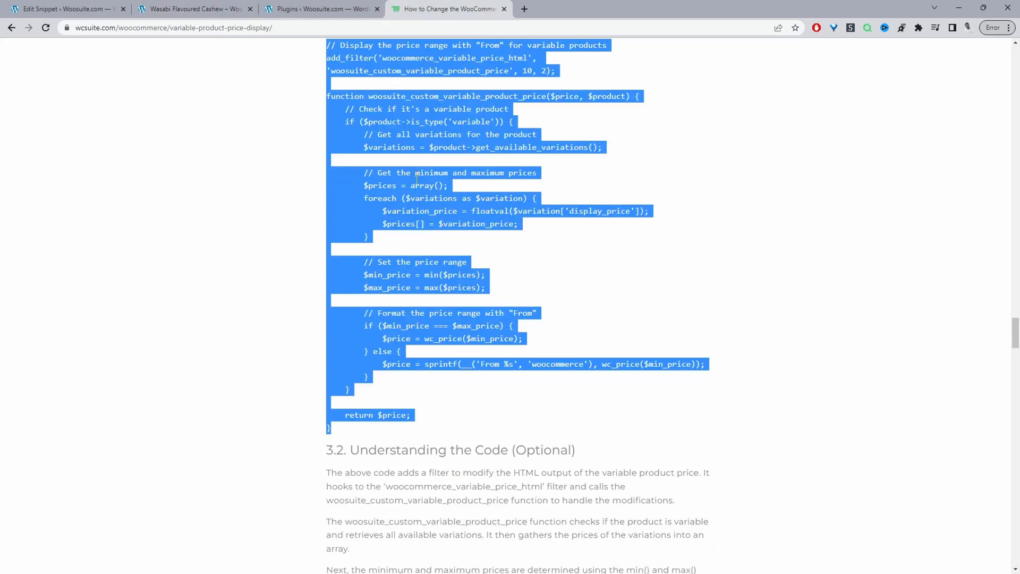
pyautogui.scroll(-3)
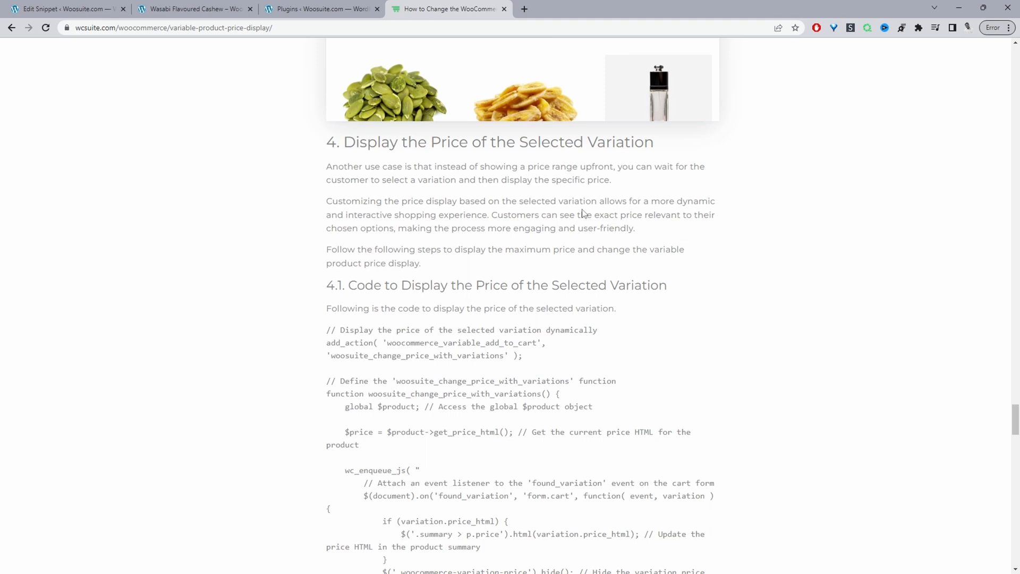
pyautogui.scroll(-3)
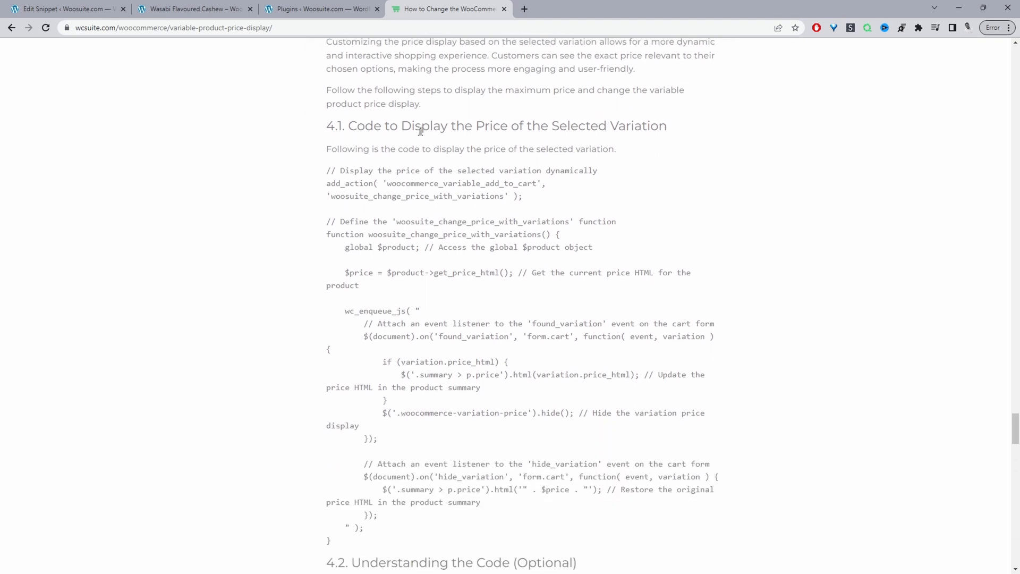
pyautogui.moveTo(454, 240)
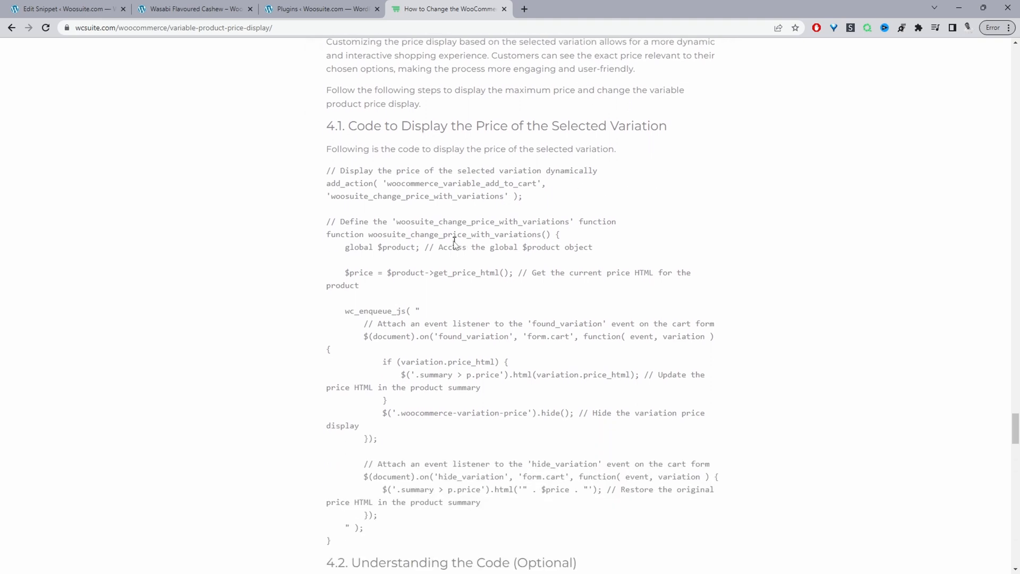
pyautogui.scroll(-3)
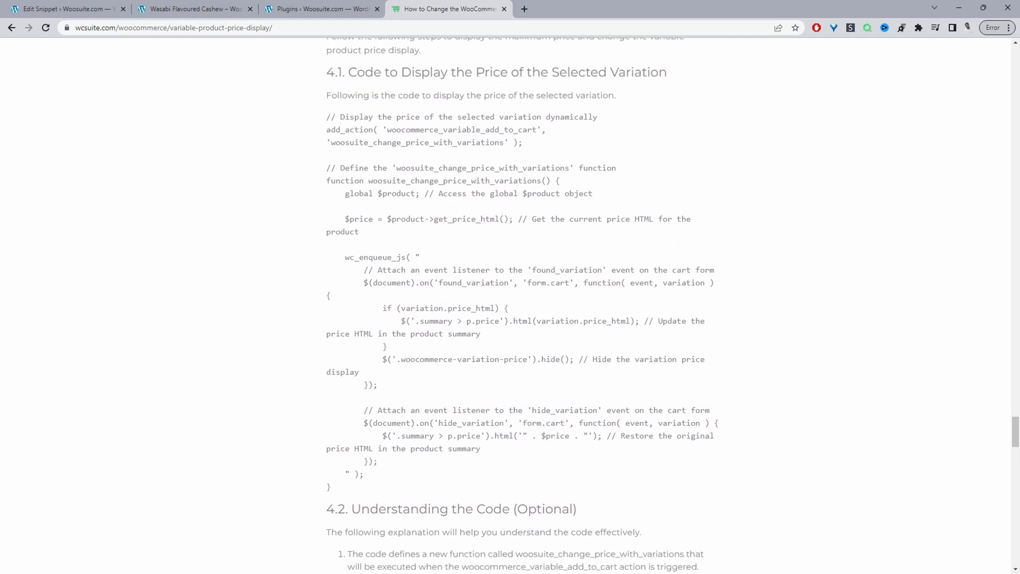
pyautogui.click(64, 10)
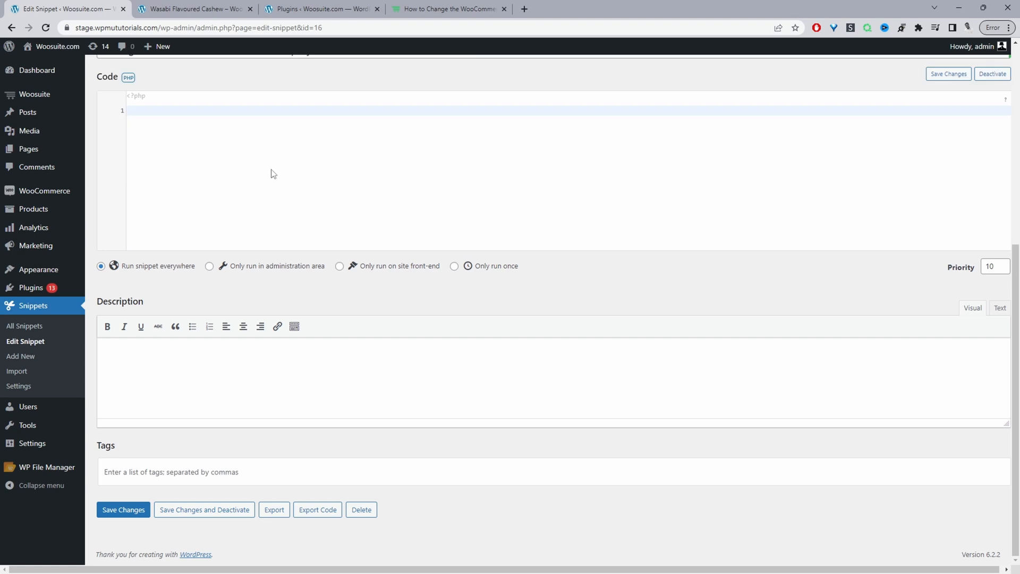
# Reload the cashew page and check the price updates for 100G, 250G, 1KG and 500G weights
pyautogui.click(187, 8)
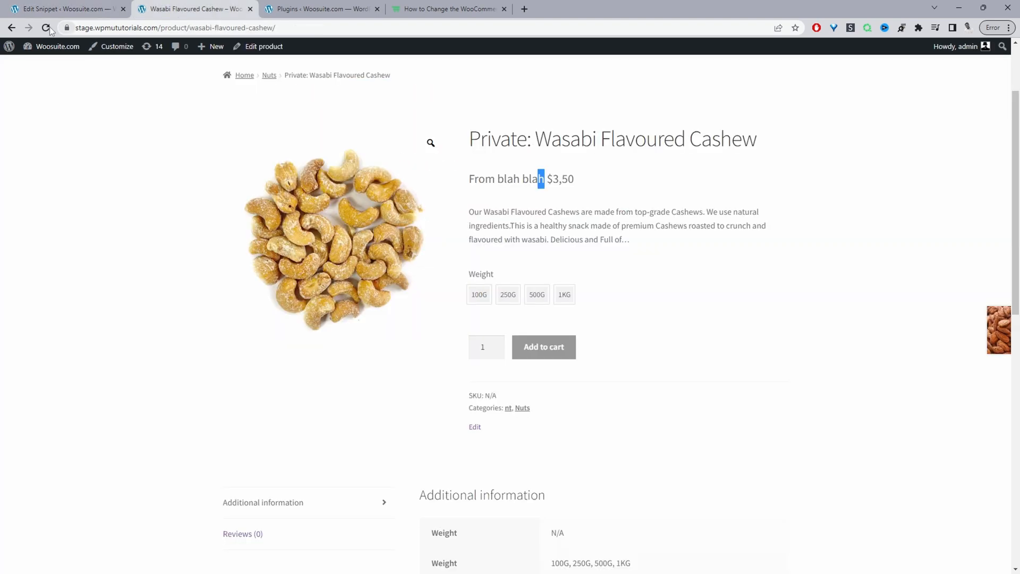
pyautogui.click(45, 28)
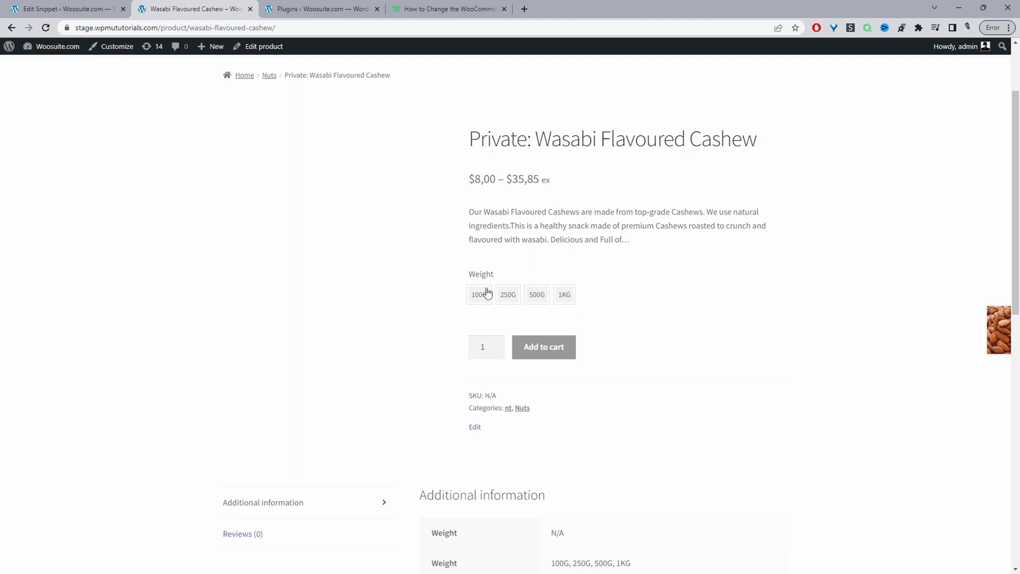
pyautogui.click(479, 295)
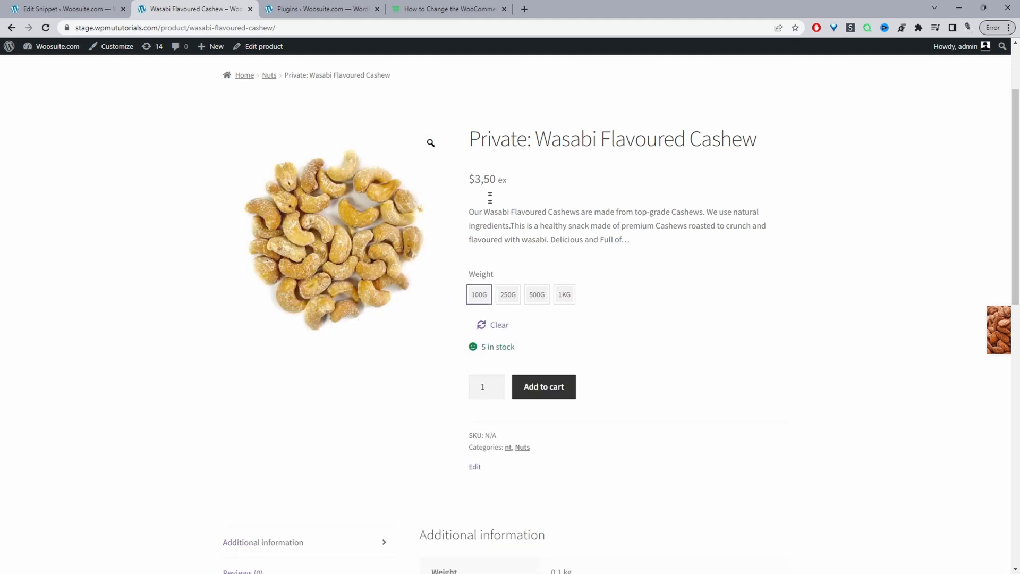
pyautogui.click(508, 294)
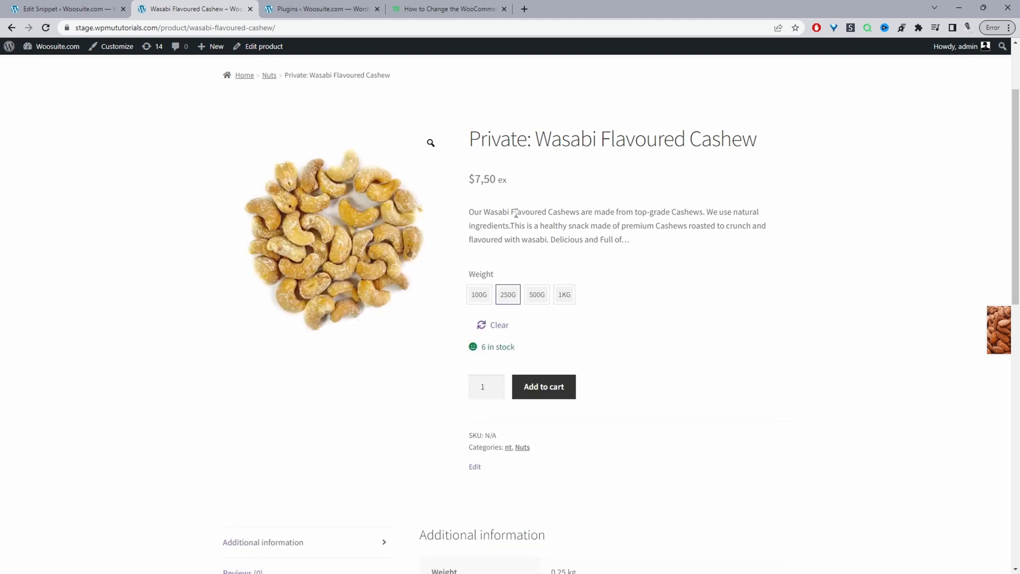
pyautogui.click(564, 294)
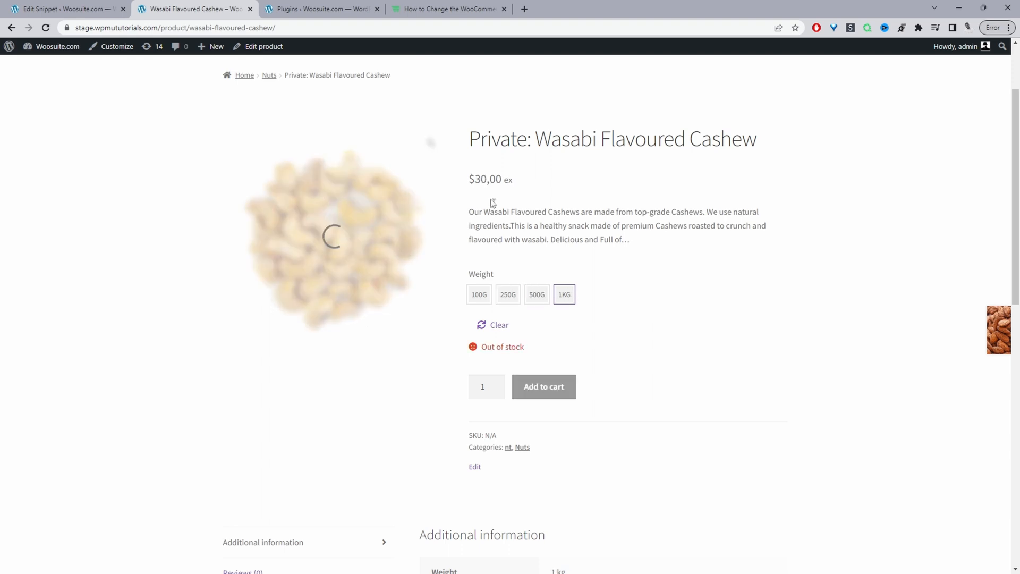
pyautogui.click(535, 295)
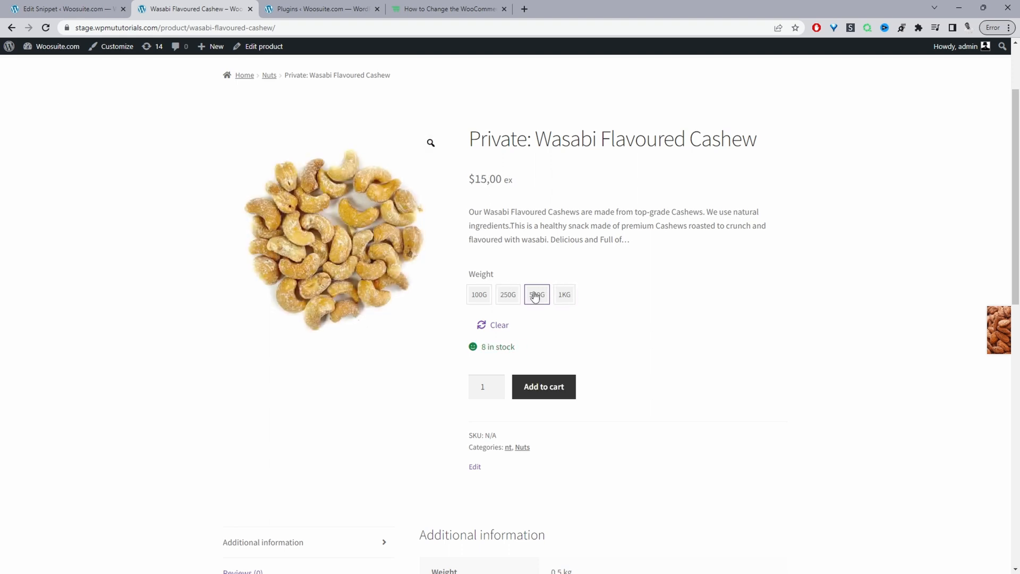